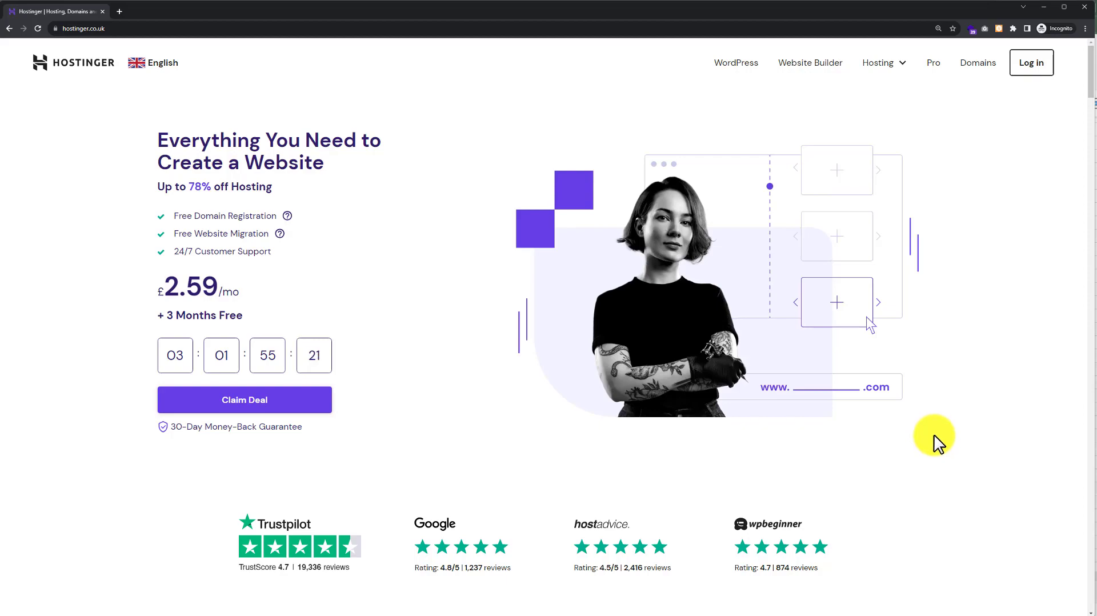
mouse_move(931, 420)
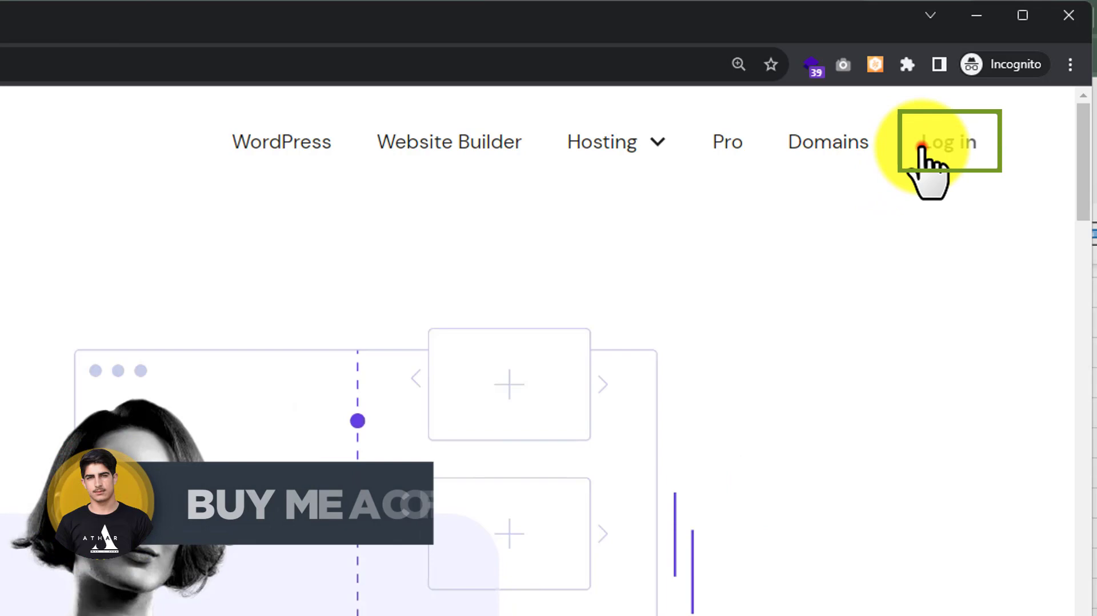
Sign in to the Hostinger account from the login page.
left_click(948, 141)
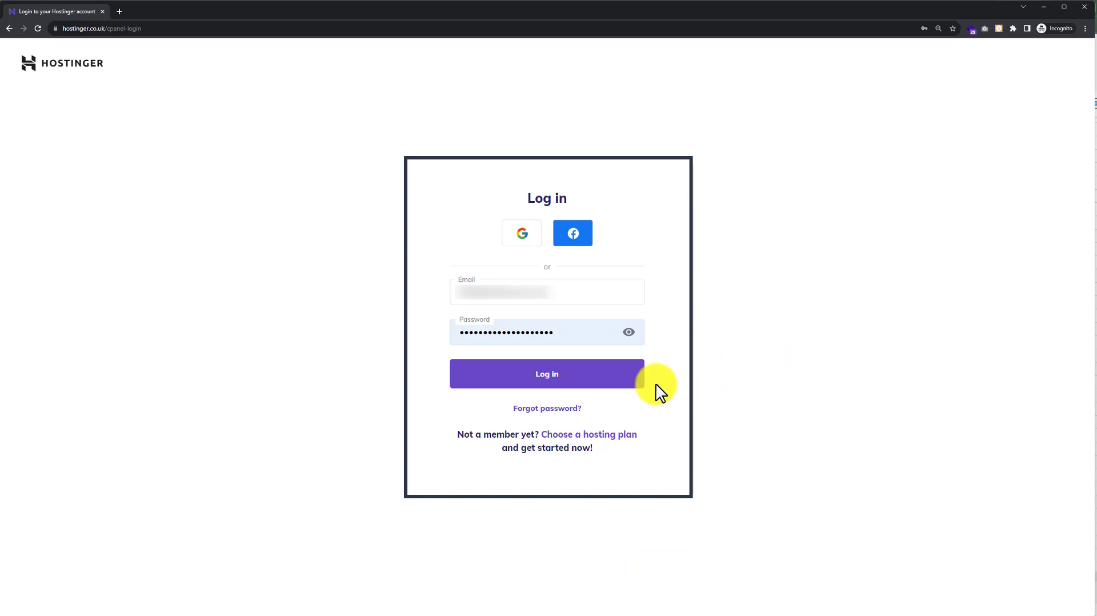
left_click(547, 373)
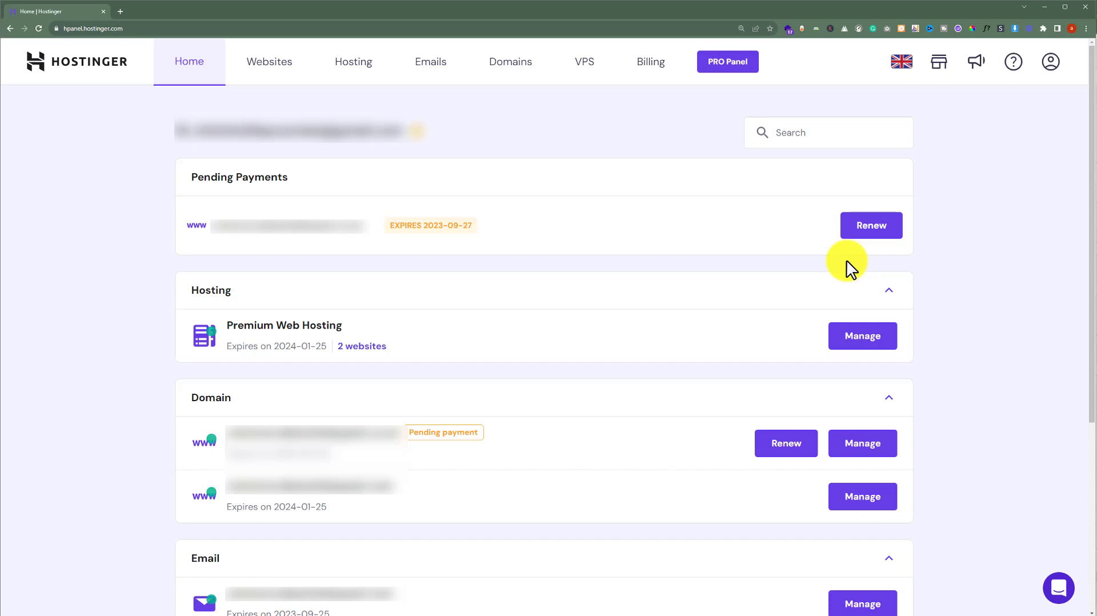
Collapse the Domain and Email cards and manage the Premium Web Hosting plan.
left_click(889, 397)
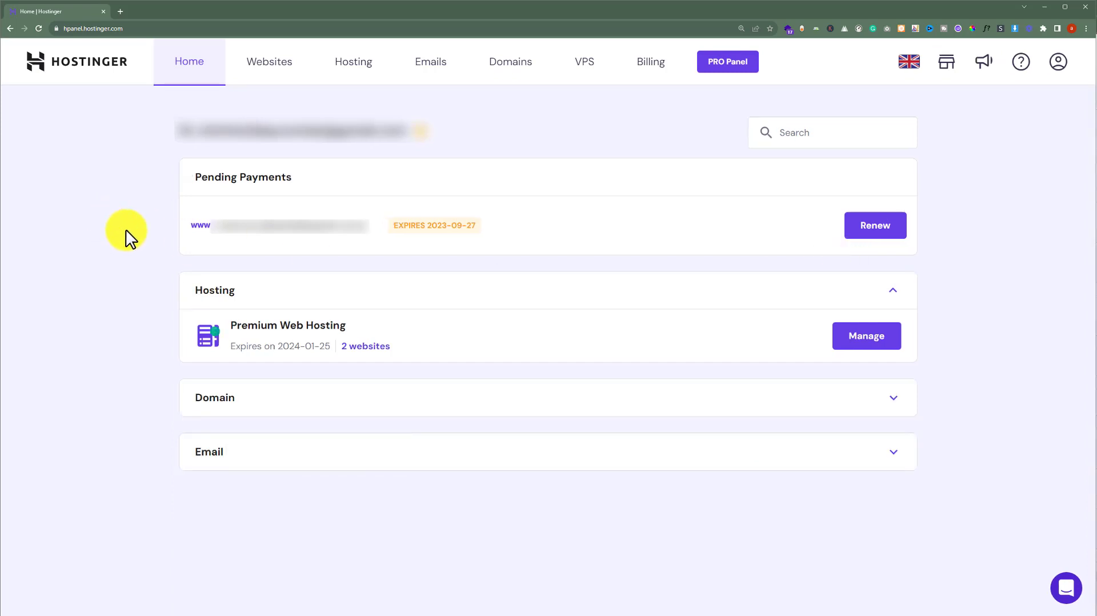
mouse_move(203, 294)
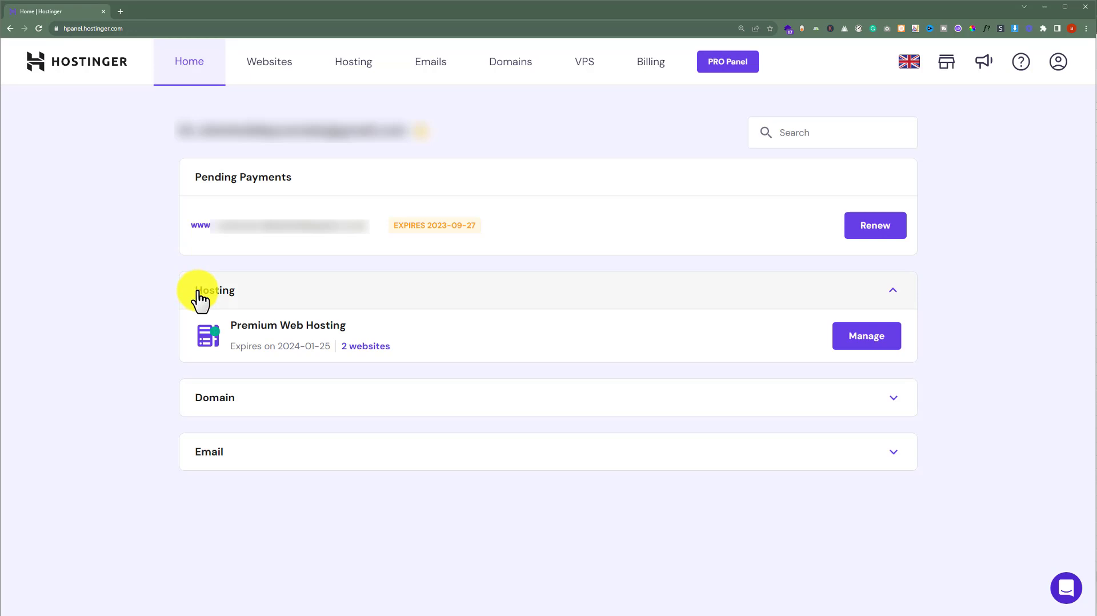
mouse_move(221, 293)
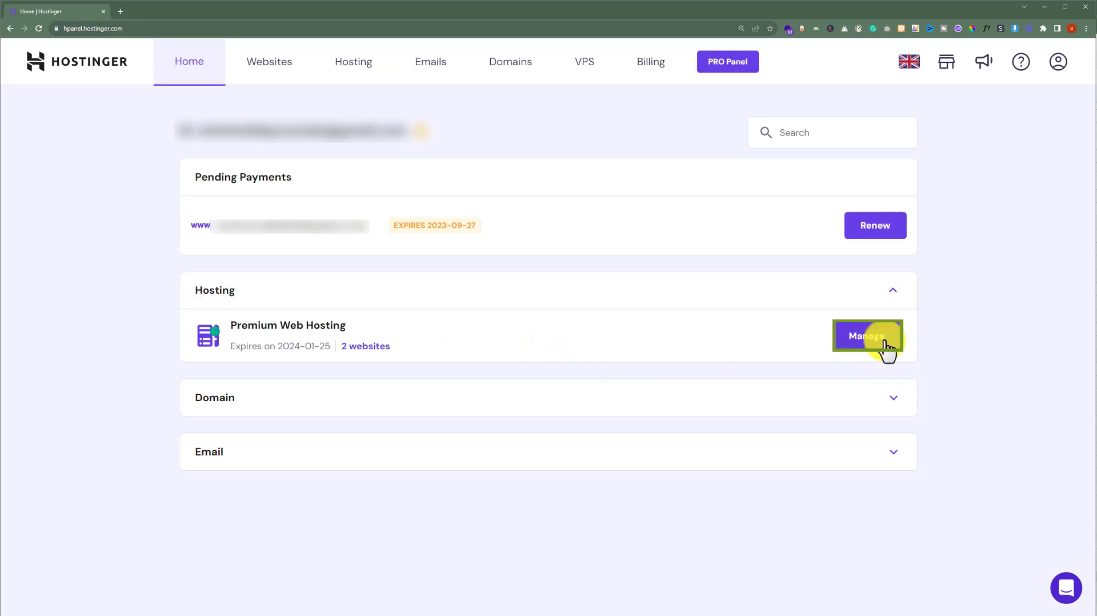
left_click(868, 336)
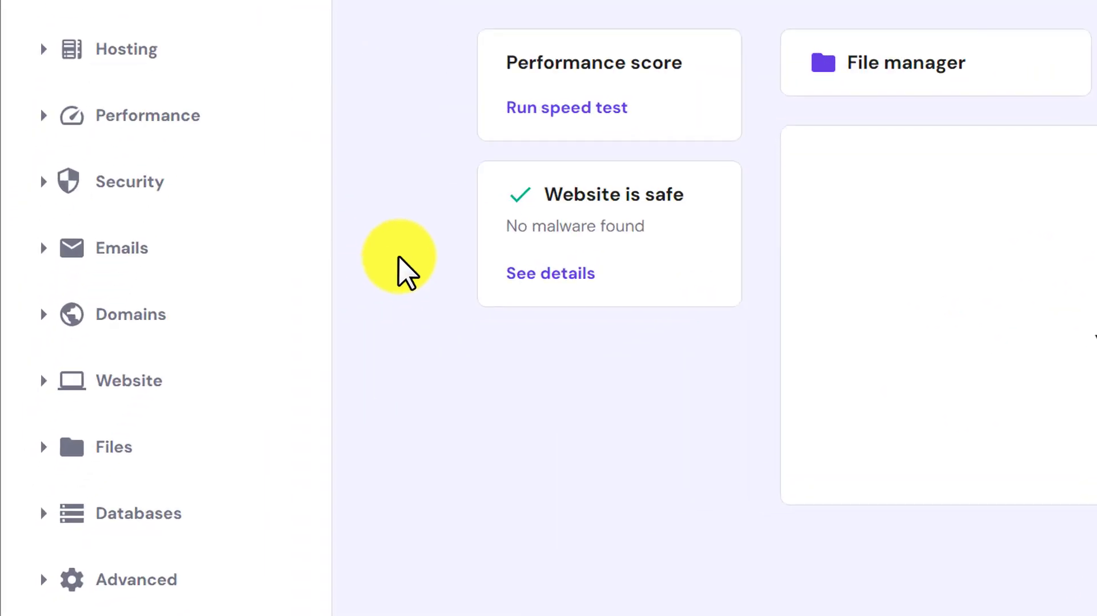
Open File Manager from the Files section of the sidebar.
left_click(112, 447)
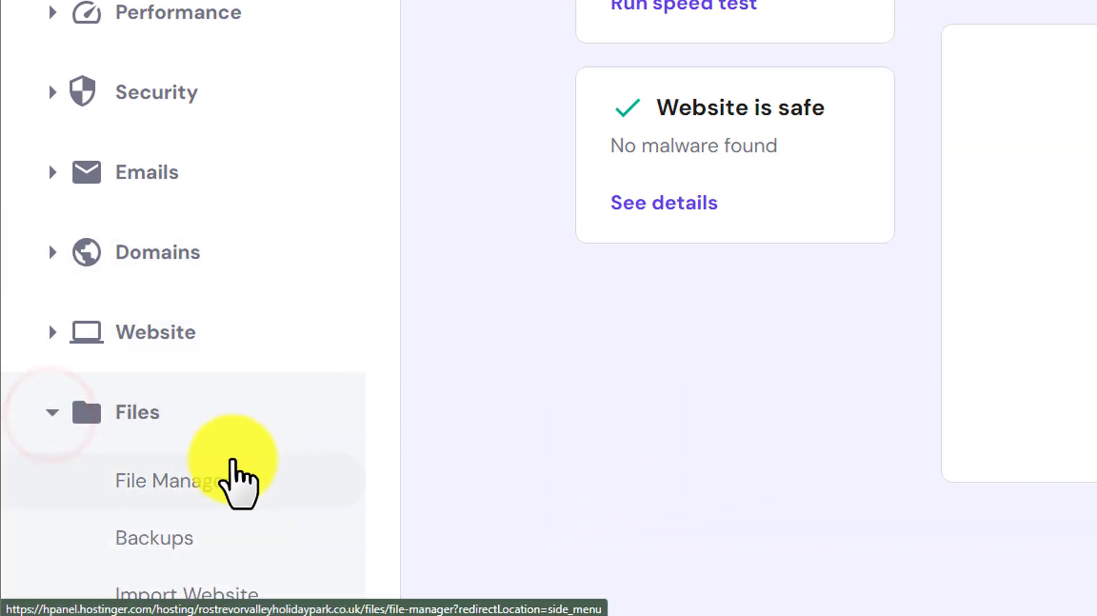
left_click(168, 480)
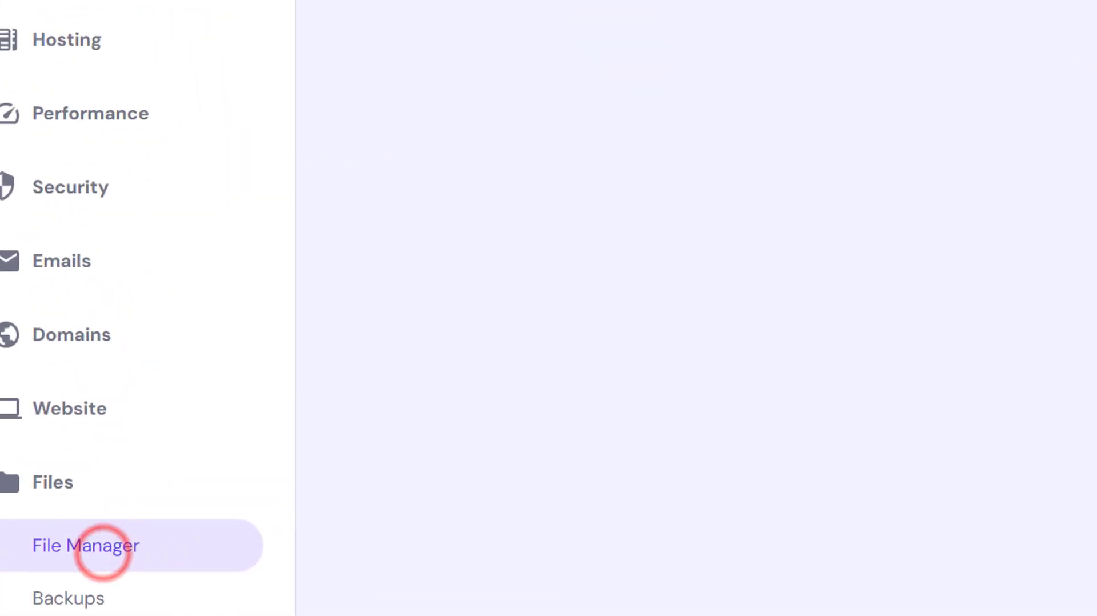
left_click(85, 545)
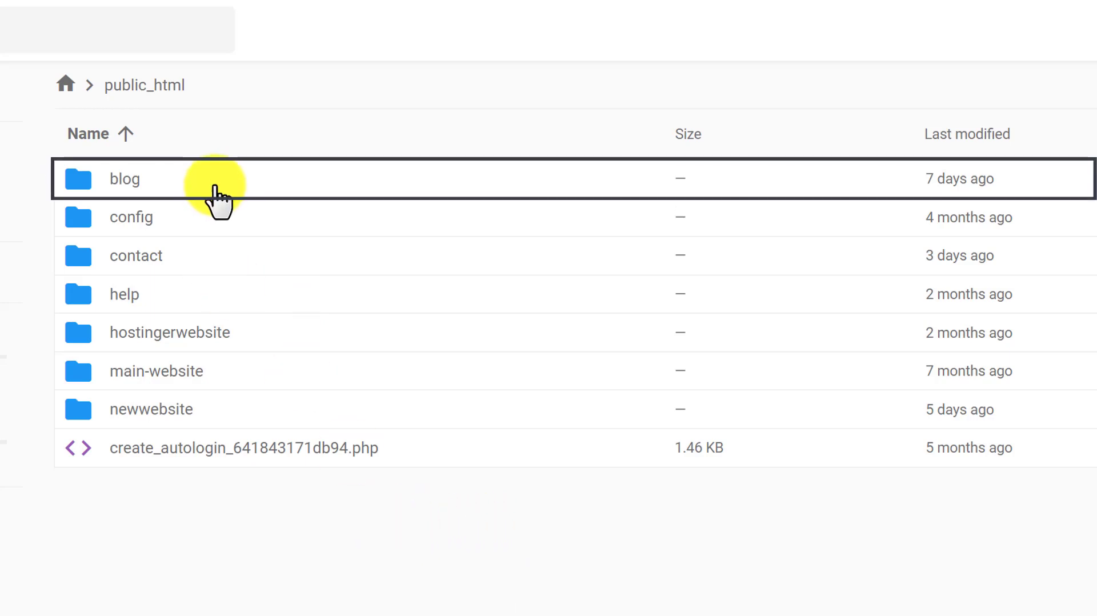
Open the blog folder and pick a single file from the computer to upload.
double_click(124, 179)
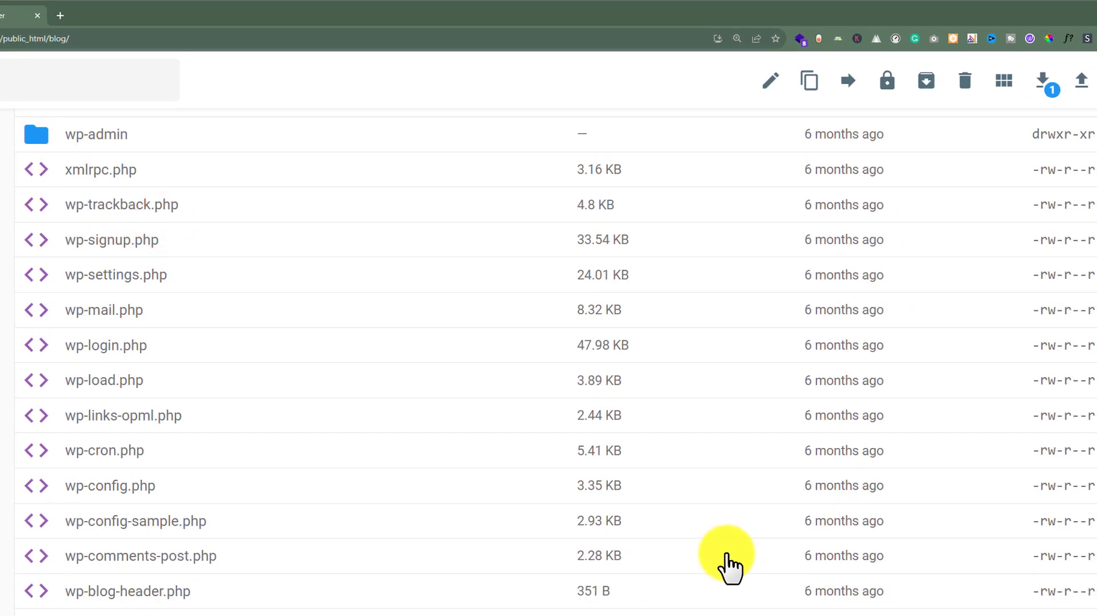
mouse_move(1036, 256)
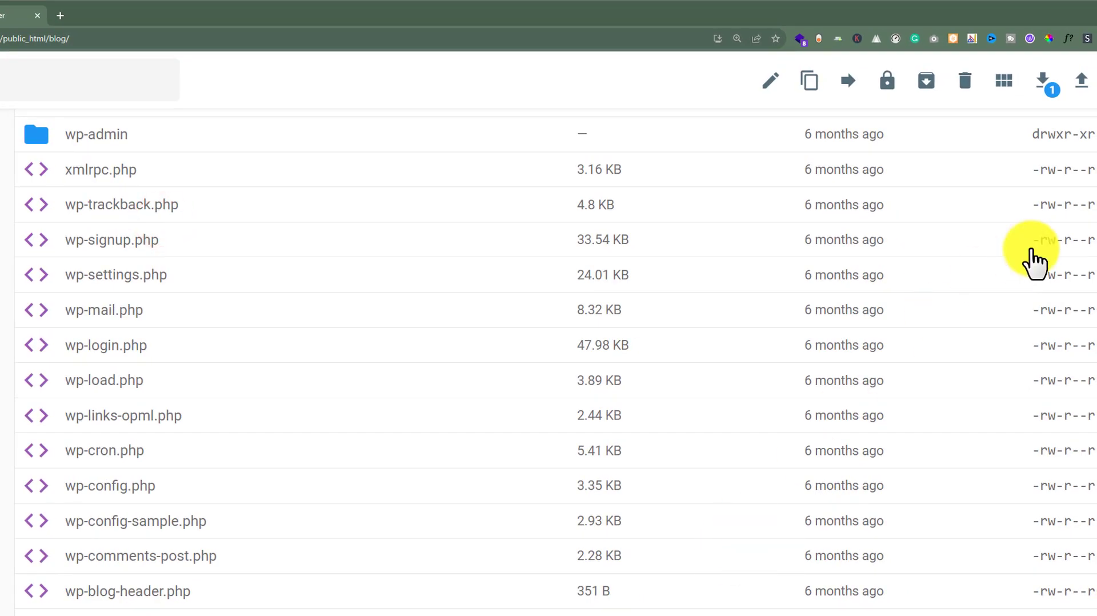
left_click(1083, 79)
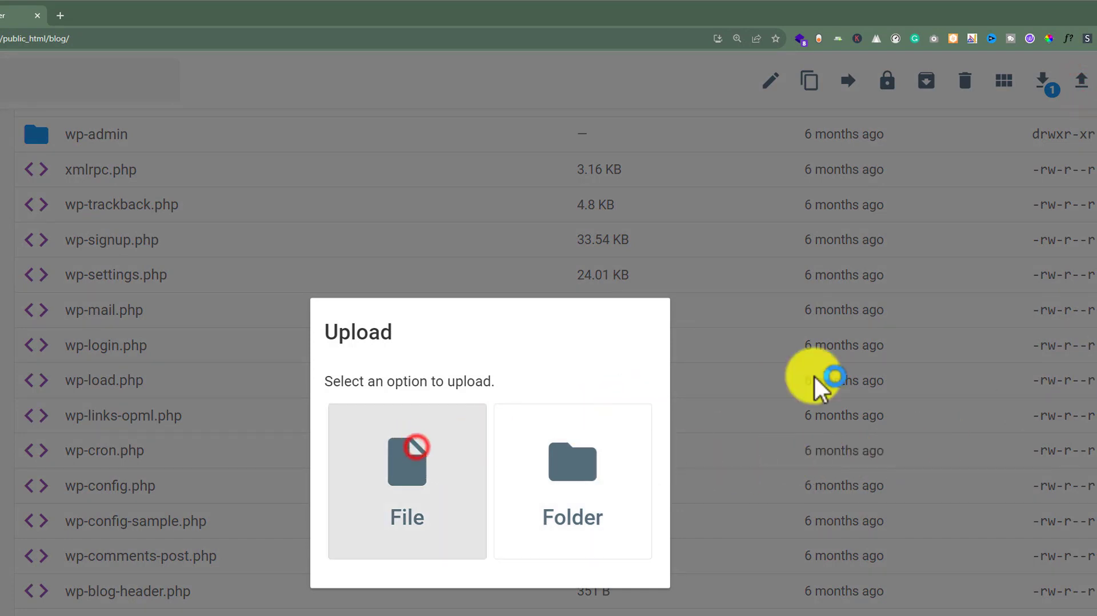
left_click(406, 481)
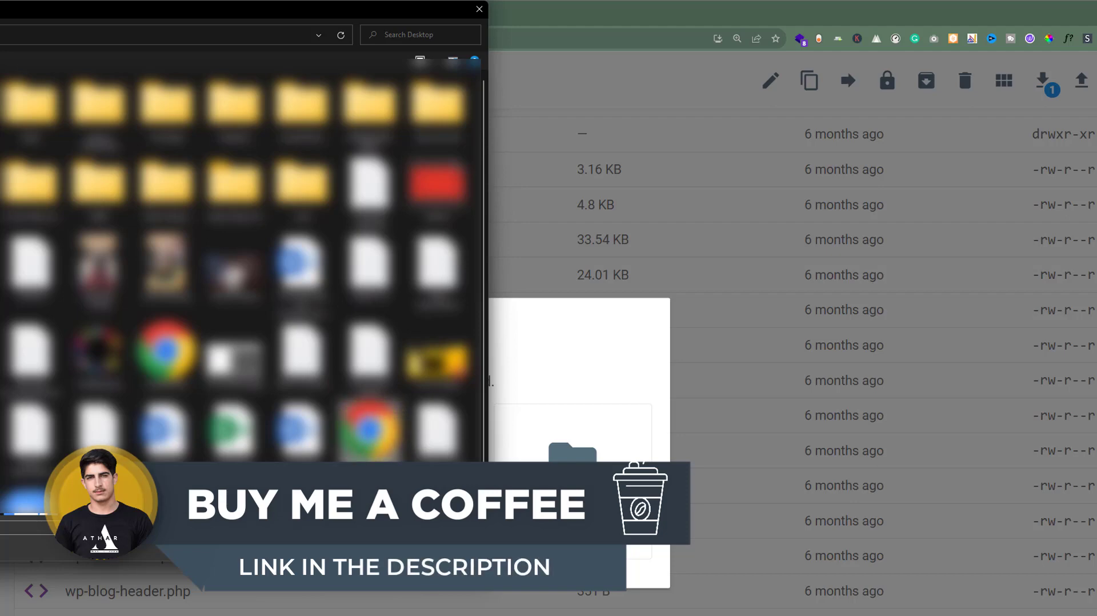
left_click(480, 8)
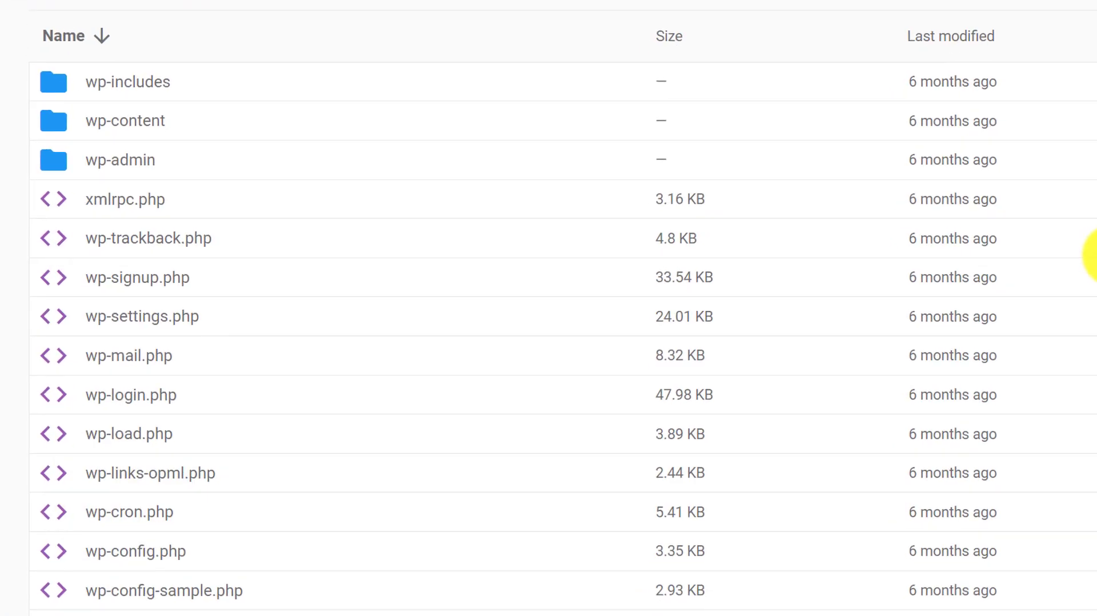
Scroll the blog folder and select the uploaded wordpress.html file.
scroll("down", 3)
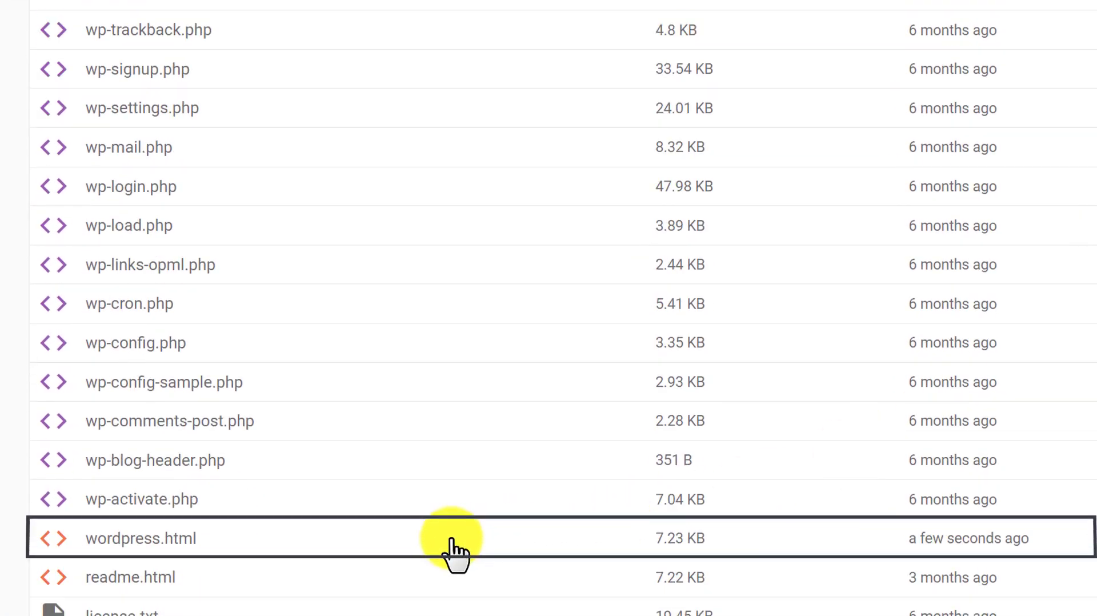
mouse_move(386, 550)
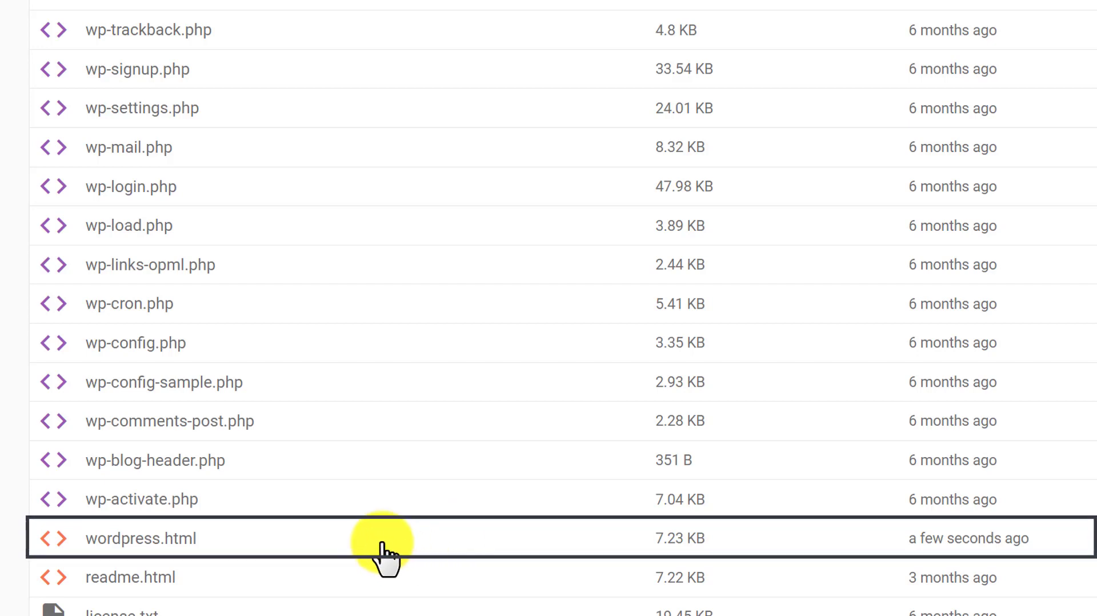
left_click(140, 538)
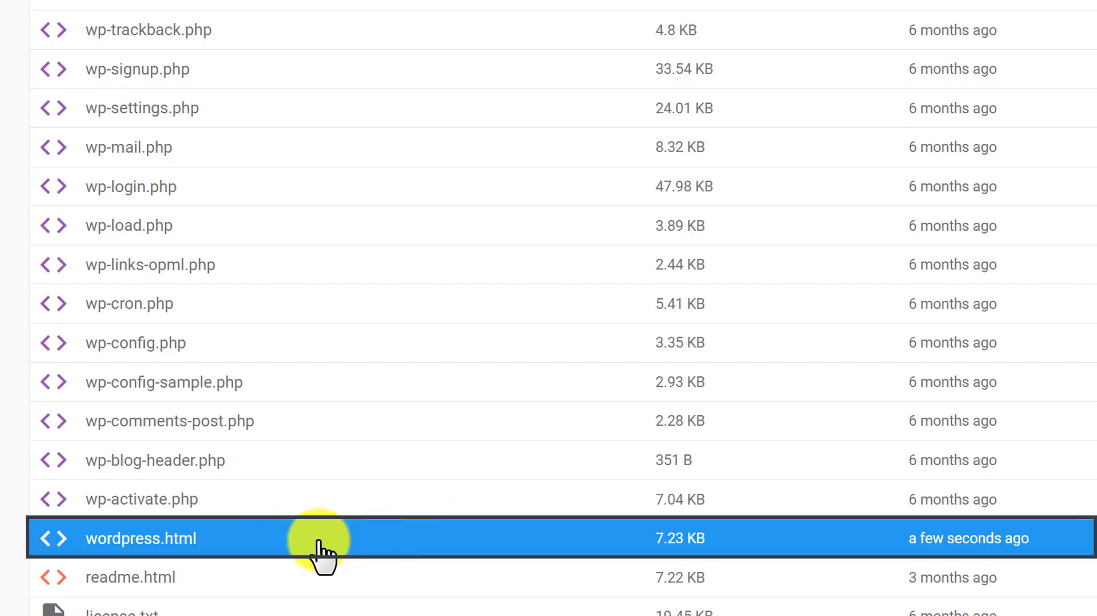
mouse_move(348, 579)
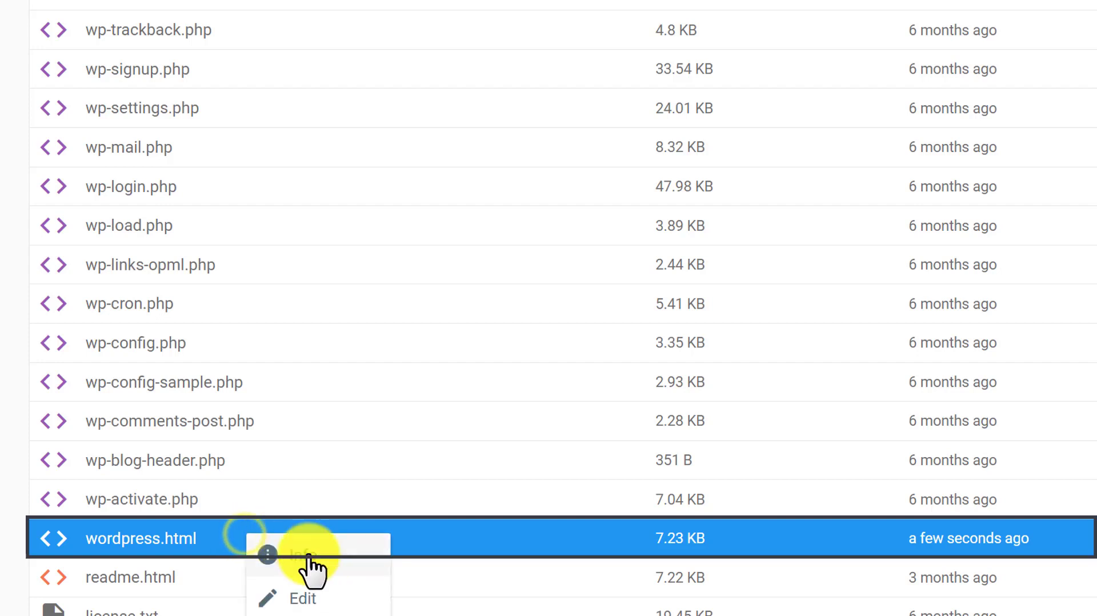
Edit wordpress.html, confirm with the checkmark, and scroll to its top.
left_click(302, 599)
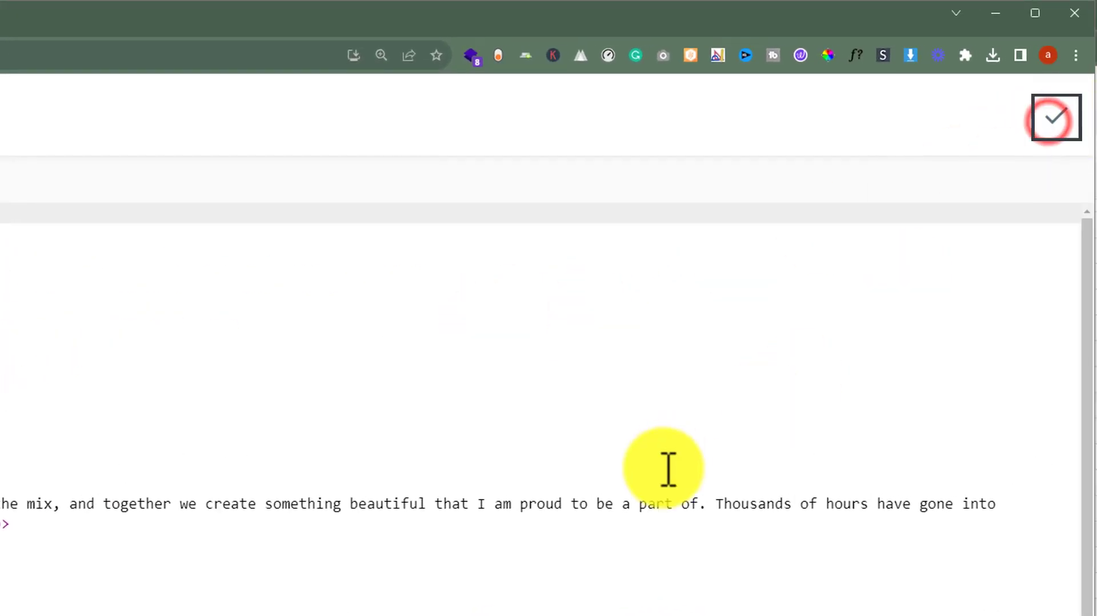
left_click(1056, 116)
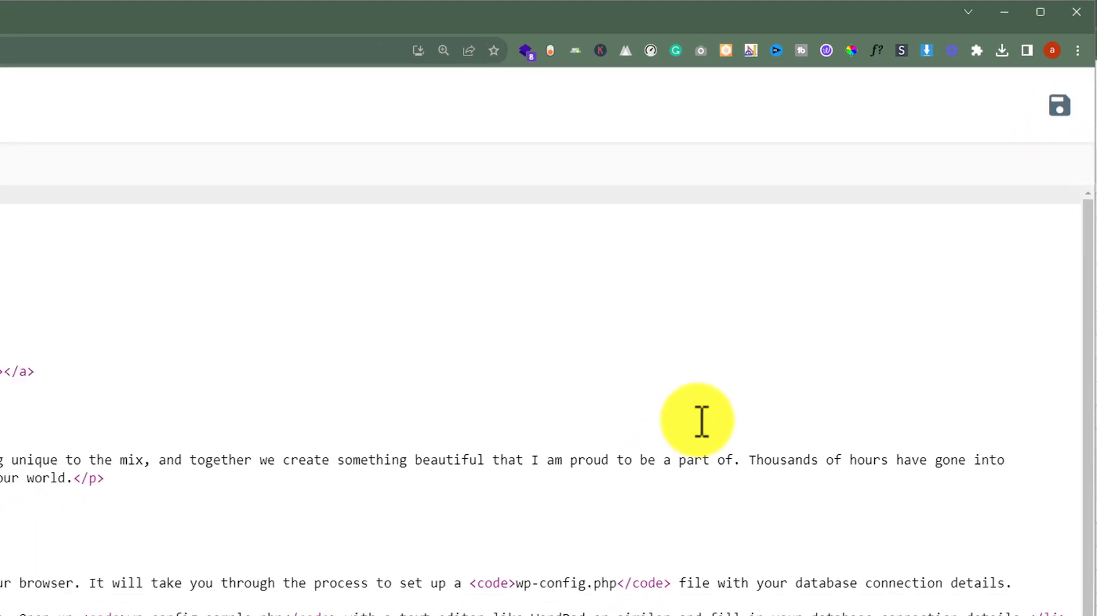
scroll("up", 3)
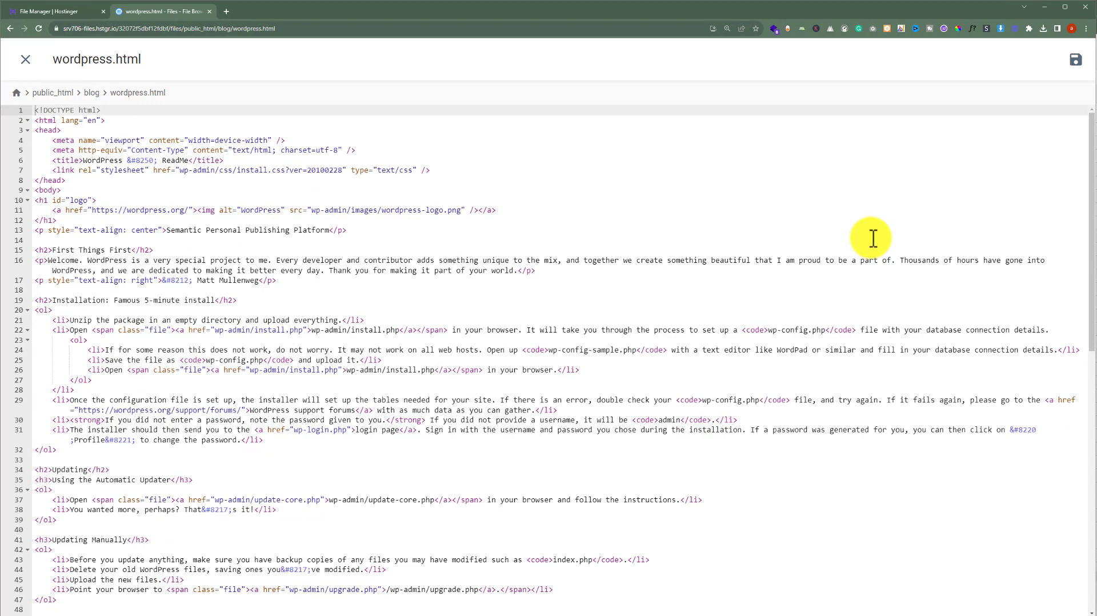